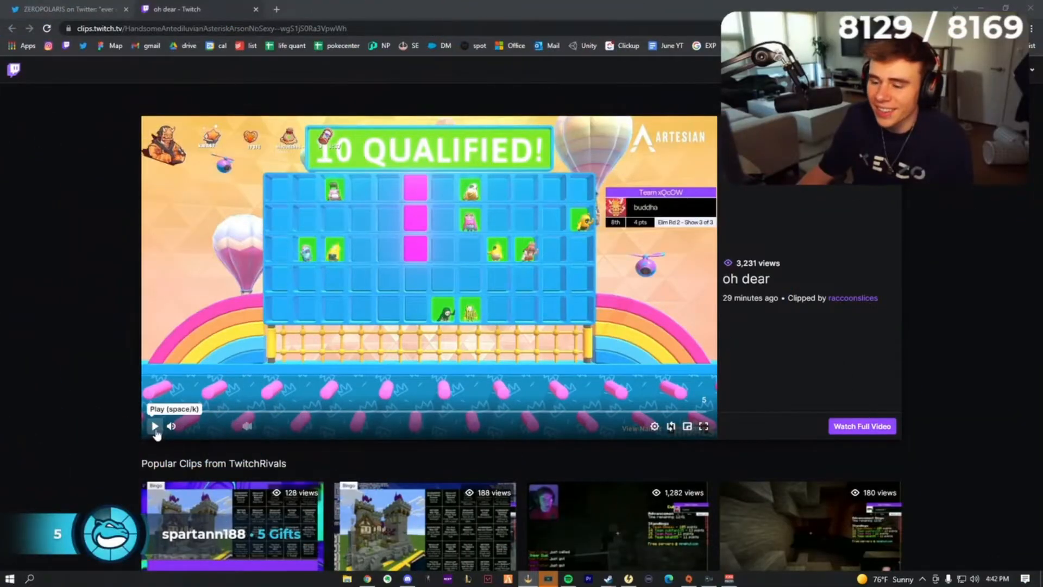
Step: Play the 'oh dear' Fall Guys clip forward and pause it at the candy obstacle course
left_click(154, 426)
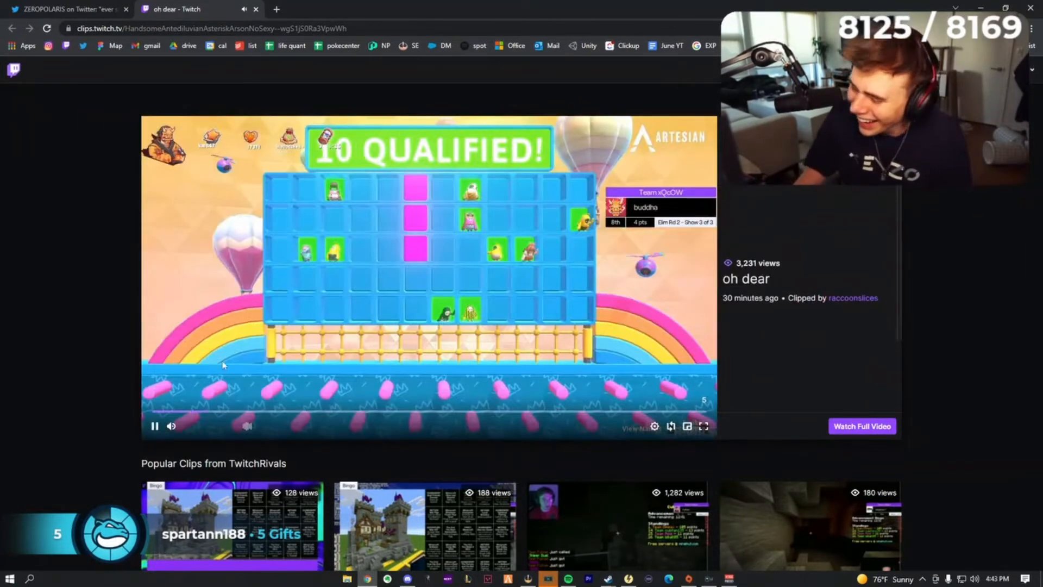
left_click(155, 426)
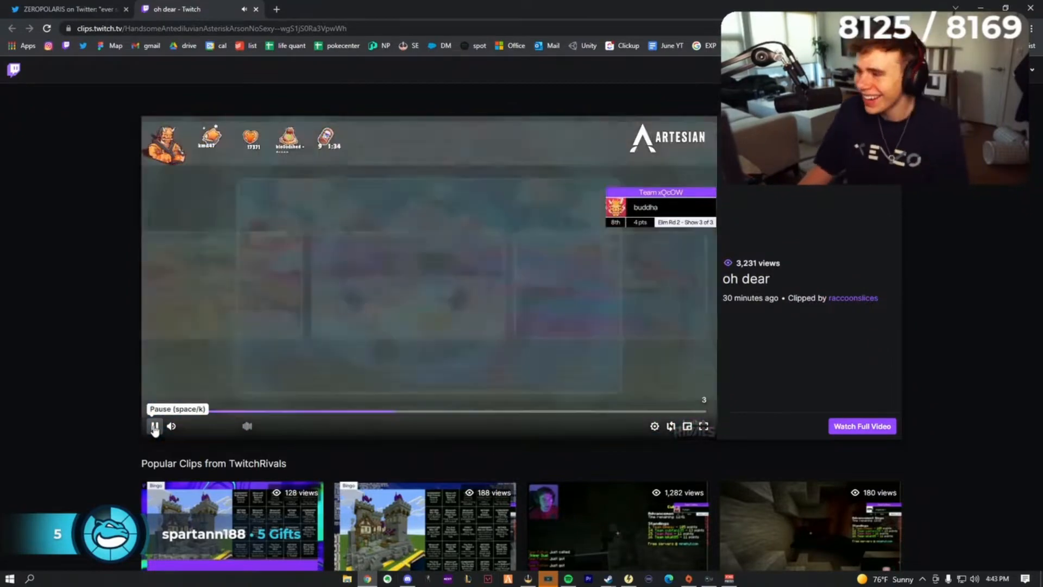
left_click(154, 425)
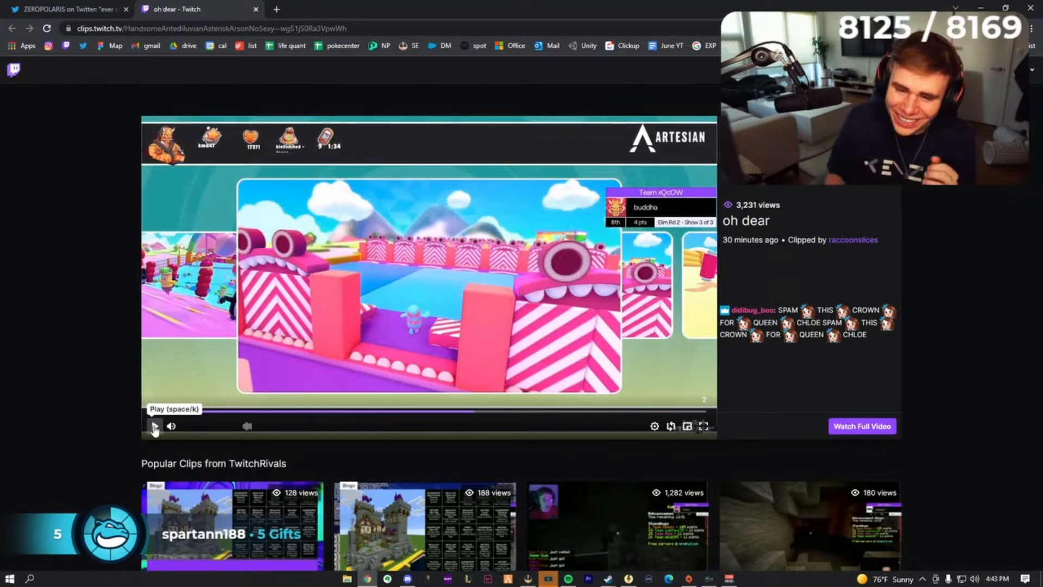
left_click(153, 426)
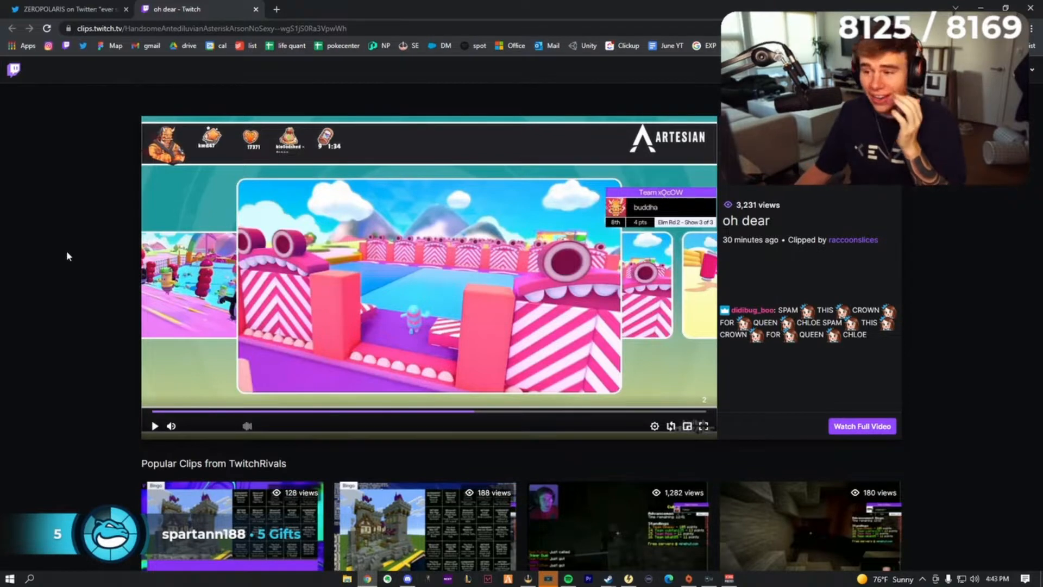
mouse_move(57, 259)
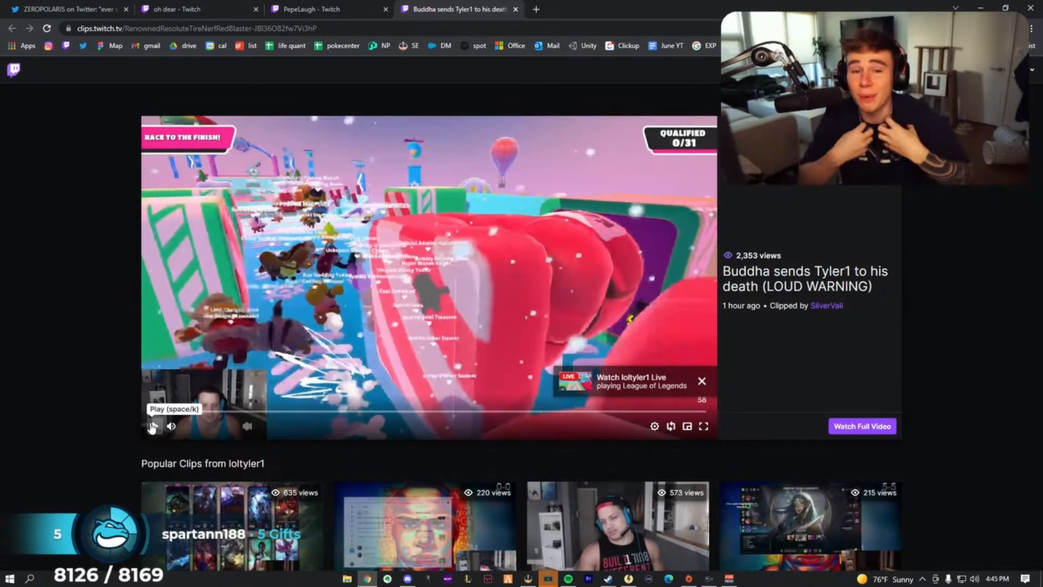
Step: Start the 'holy shett' Tyler1 clip showing the Gauntlet Showdown lobby
left_click(152, 426)
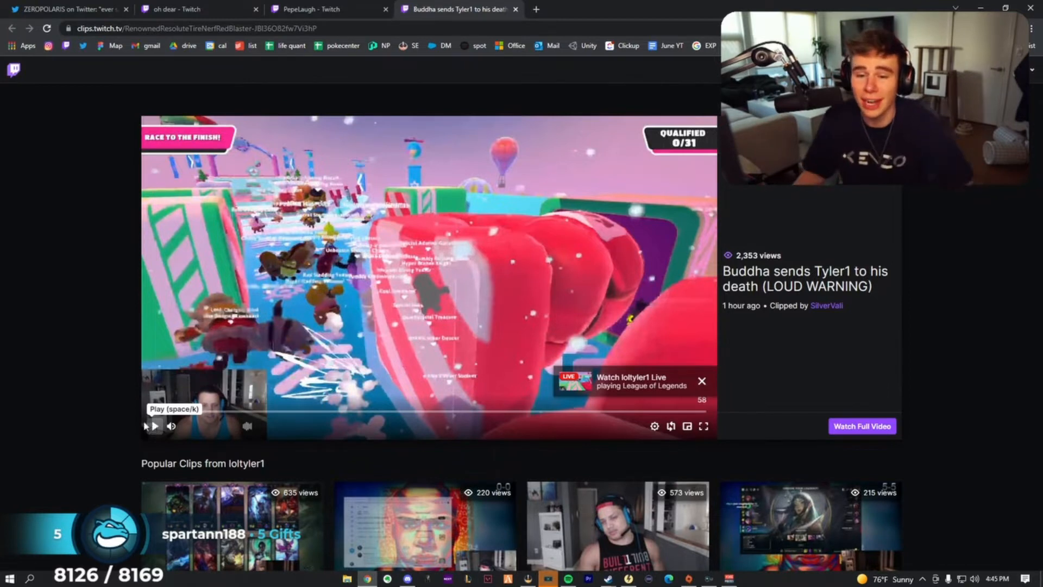
left_click(153, 426)
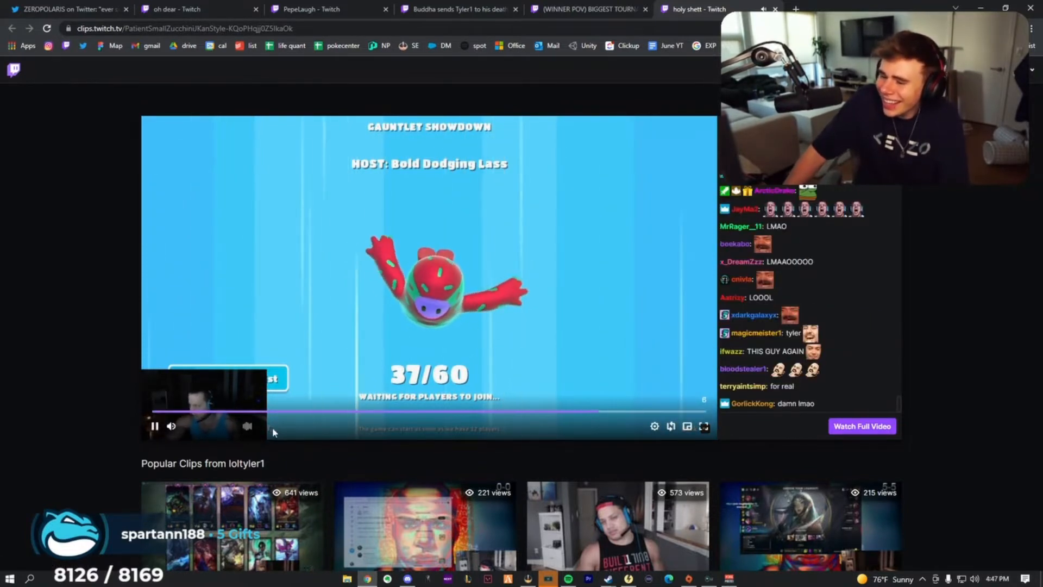
mouse_move(247, 426)
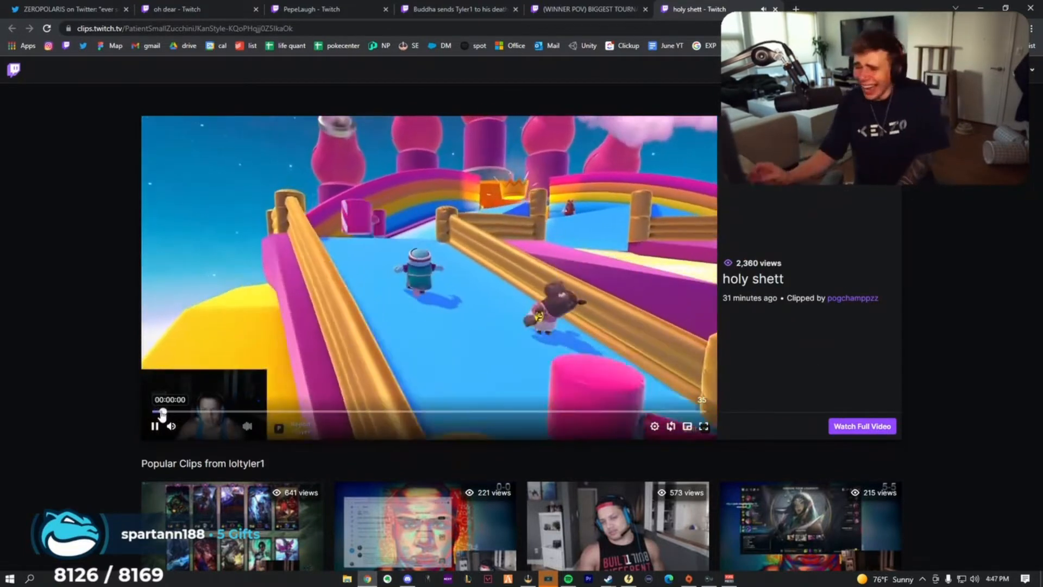
Step: Restart the holy shett clip, then pause the AnthonyZ Fall Guys clip before moving to TEAM MALD
left_click(153, 426)
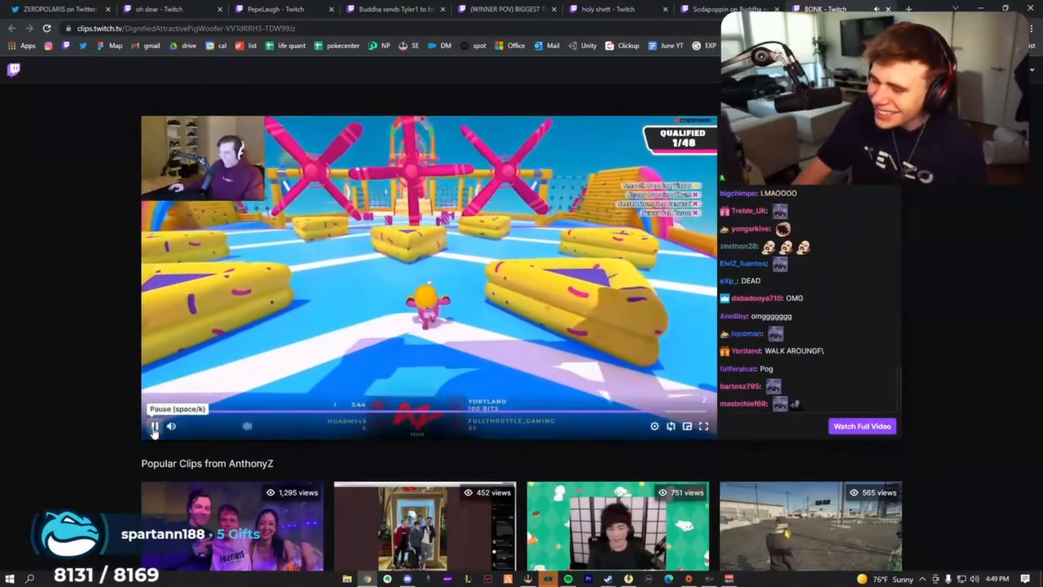
left_click(153, 426)
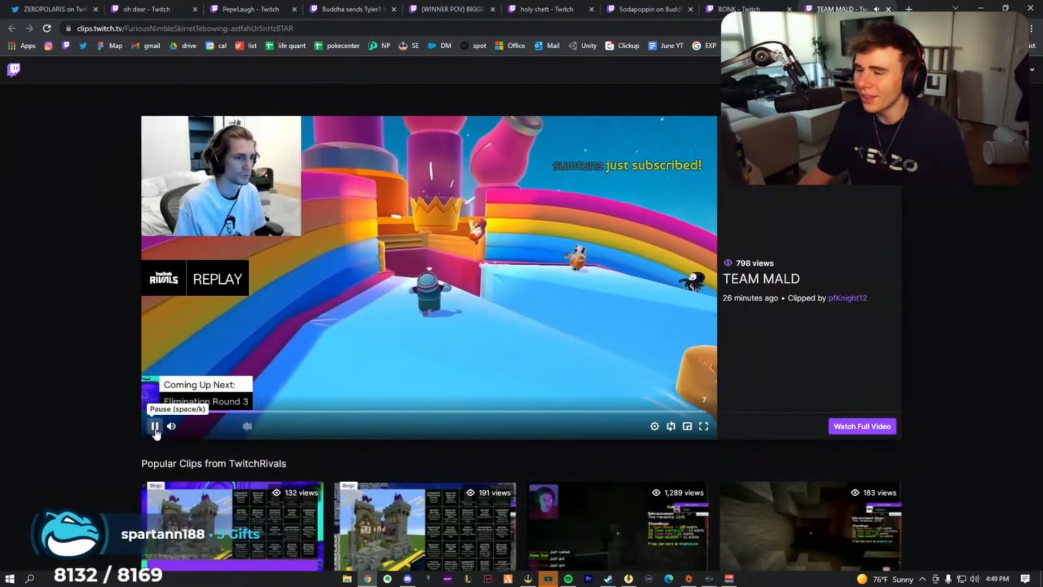
Step: Pause the TwitchRivals TEAM MALD clip before moving to the xQcOW tab
left_click(154, 426)
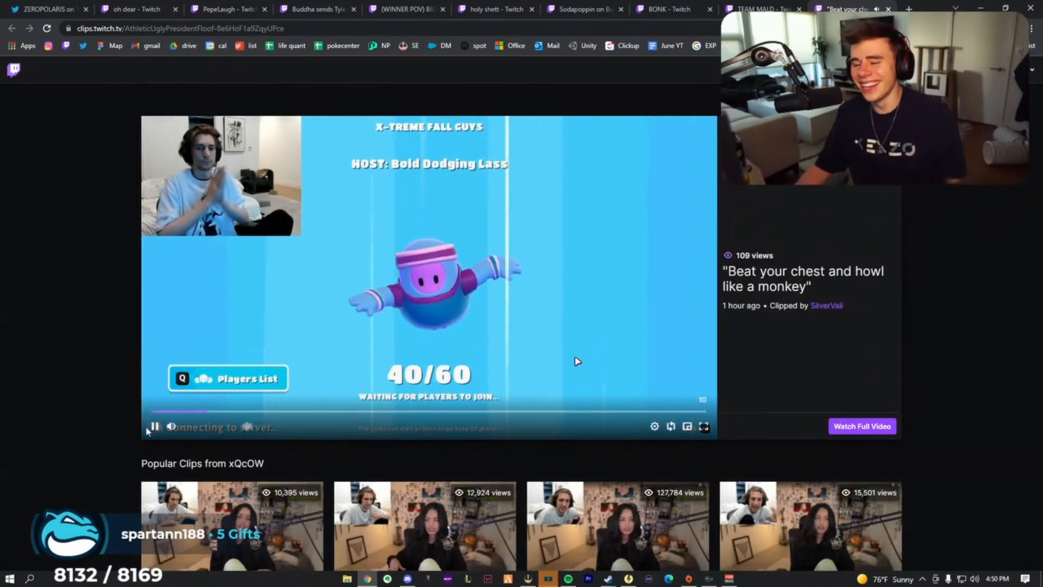
Step: Pause and then resume xQcOW's 'Beat your chest and howl like a monkey' clip
left_click(153, 426)
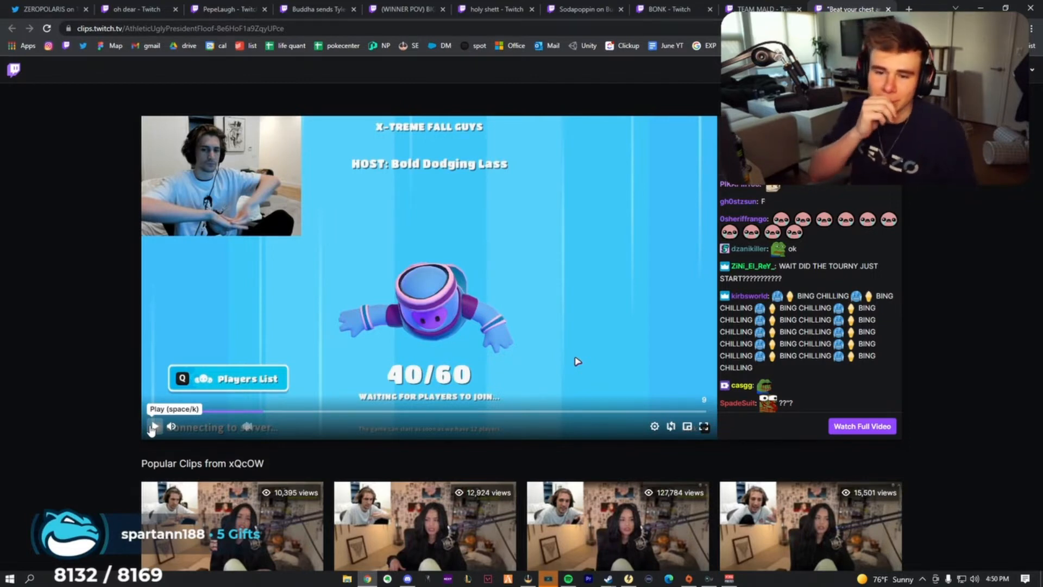
left_click(153, 426)
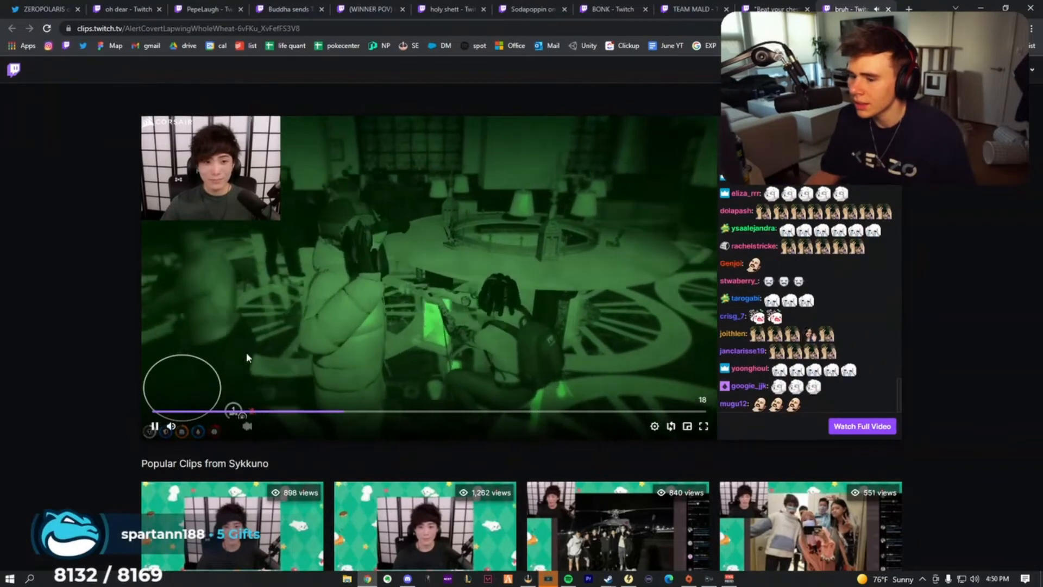
mouse_move(154, 426)
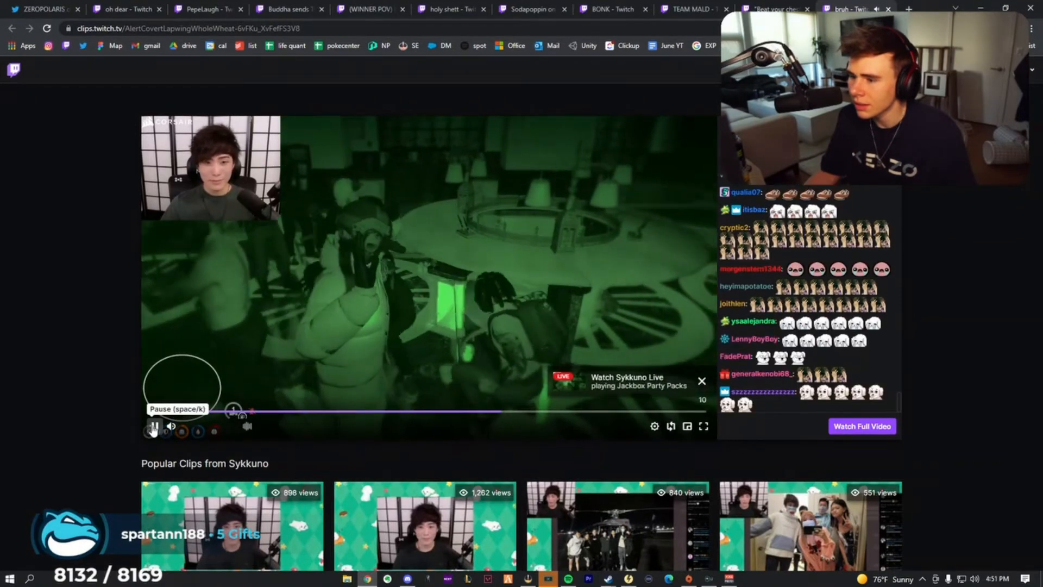
Step: Pause the Sykkuno night-vision clip before returning to the xQcOW tab
left_click(153, 425)
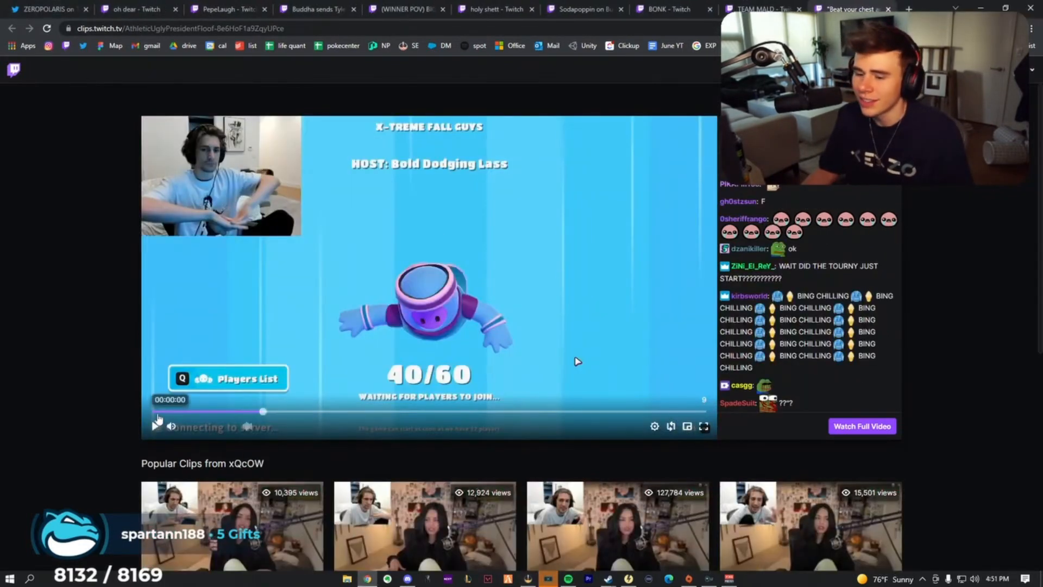
Step: Rewind the xQcOW clip to 00:00:00, let it play briefly, then pause it again
left_click(156, 426)
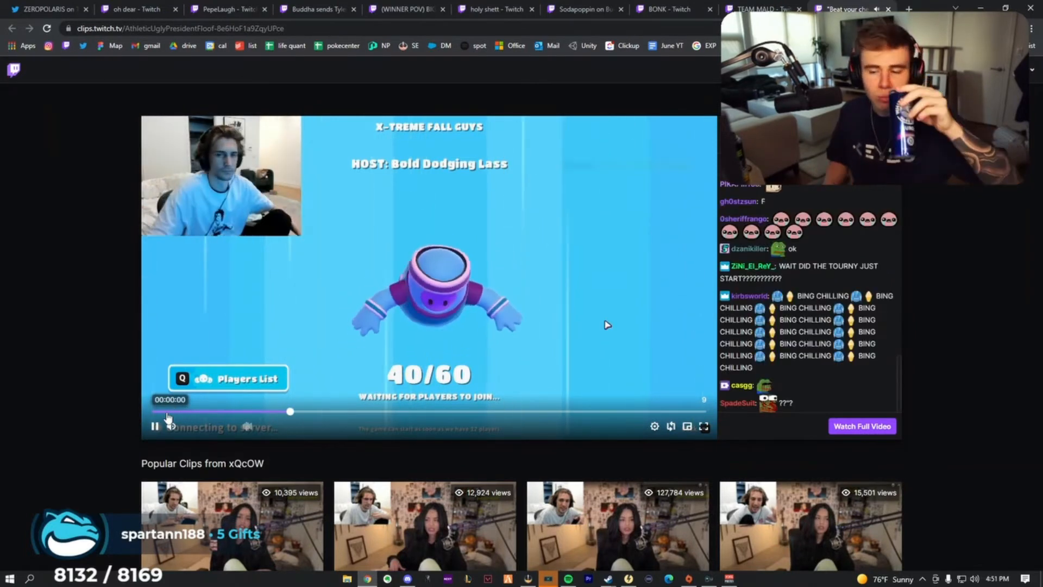
left_click(153, 426)
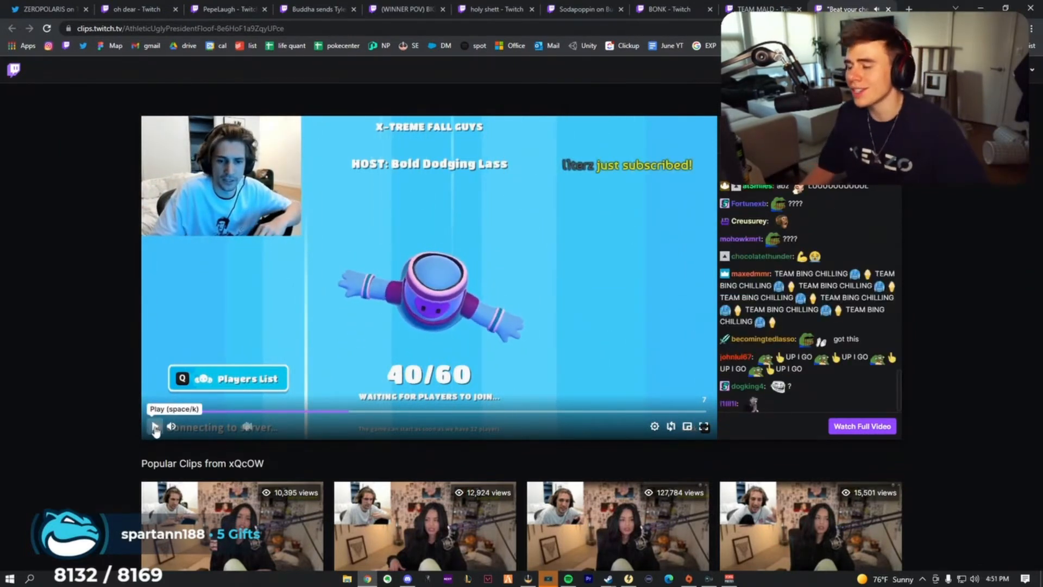